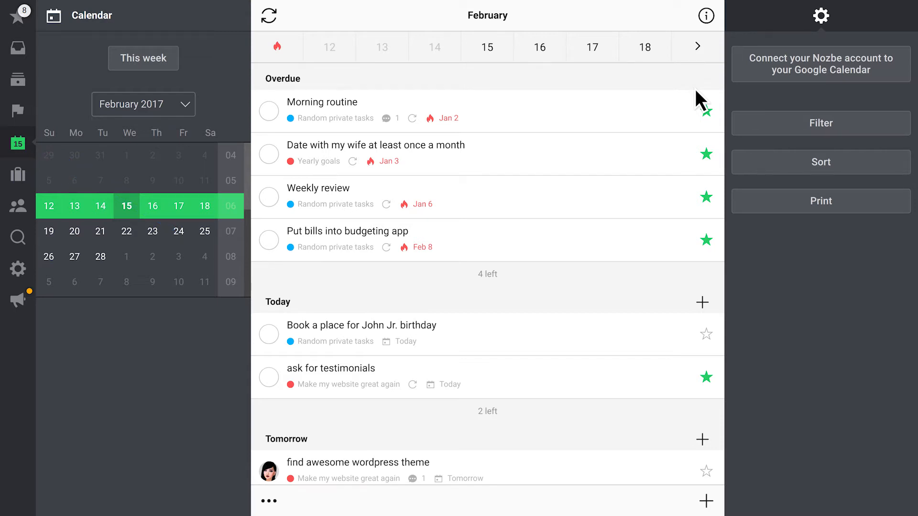
# Step: Open the calendar Filter options and search 'you' in Filter by
pyautogui.click(705, 112)
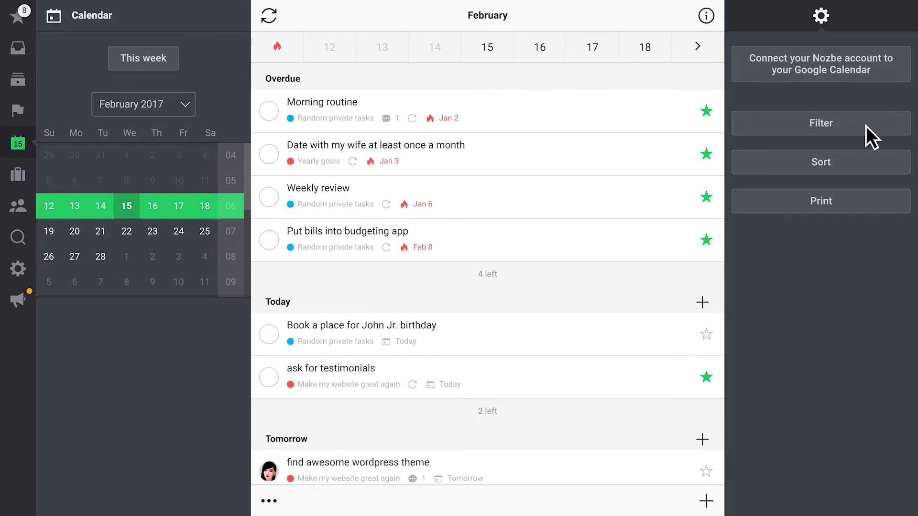
pyautogui.click(821, 122)
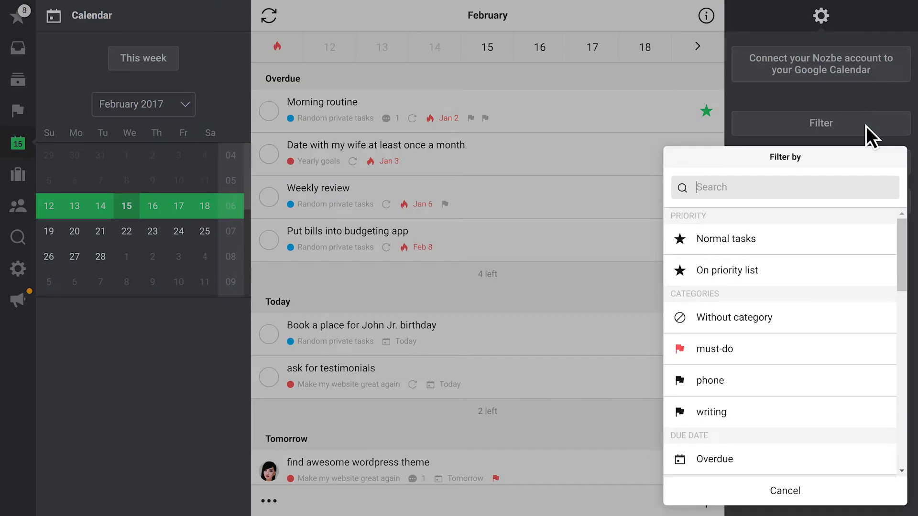
pyautogui.write('you')
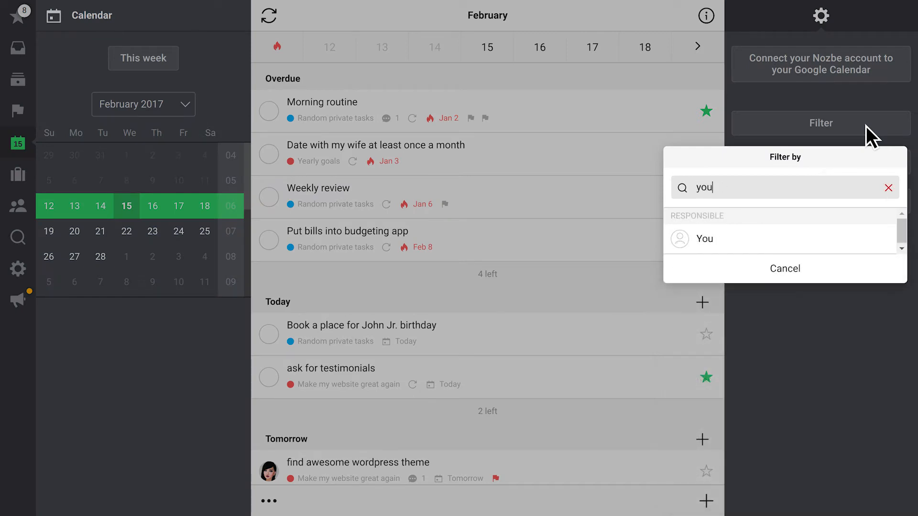
# Step: Filter to tasks for You and sort by Task name Ascending
pyautogui.click(703, 239)
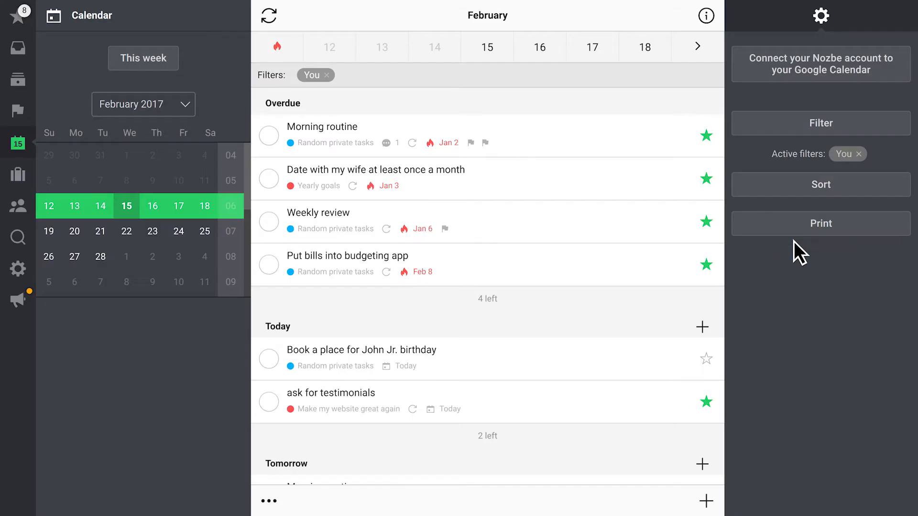
pyautogui.moveTo(796, 199)
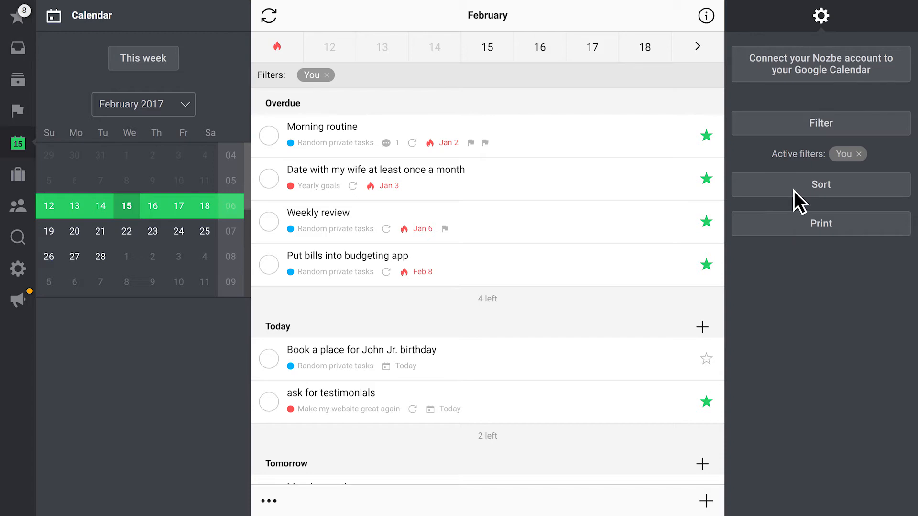
pyautogui.click(821, 184)
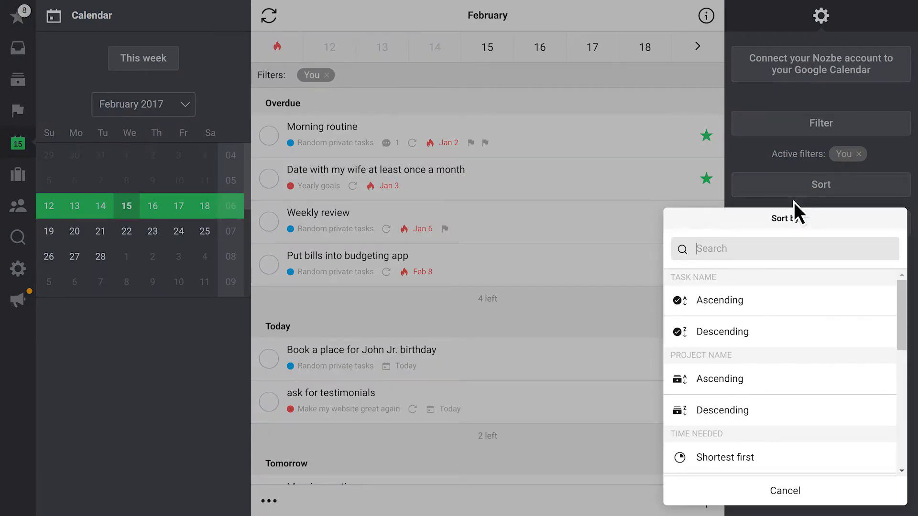
pyautogui.click(718, 300)
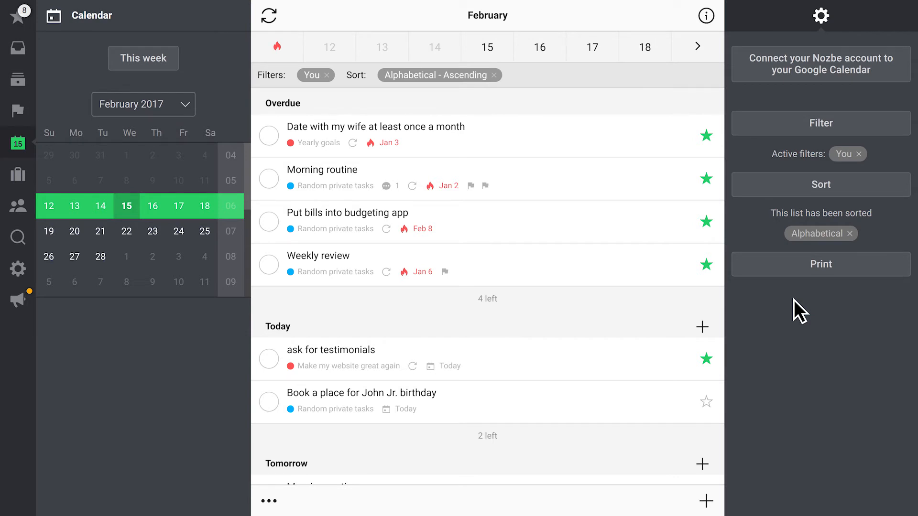
pyautogui.moveTo(495, 86)
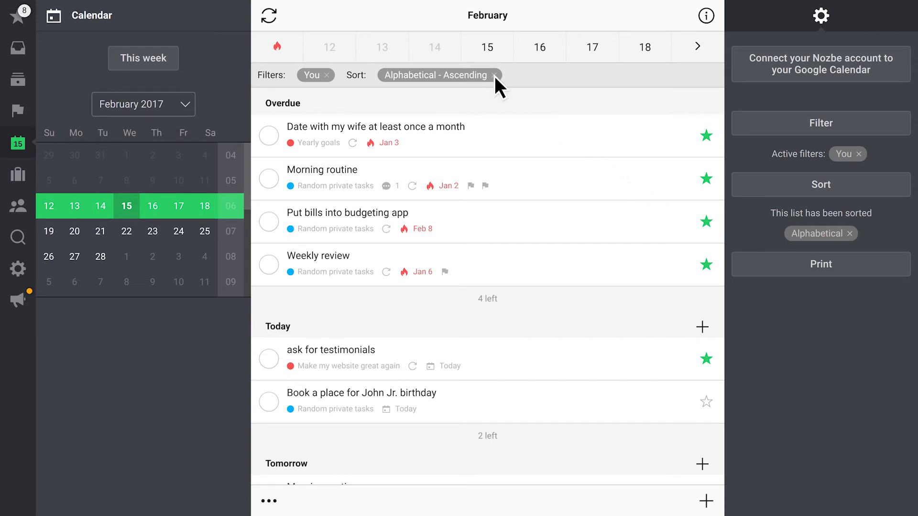
# Step: Remove the Alphabetical - Ascending sort and move 'Book a place for John Jr. birthday' to Tomorrow
pyautogui.click(494, 74)
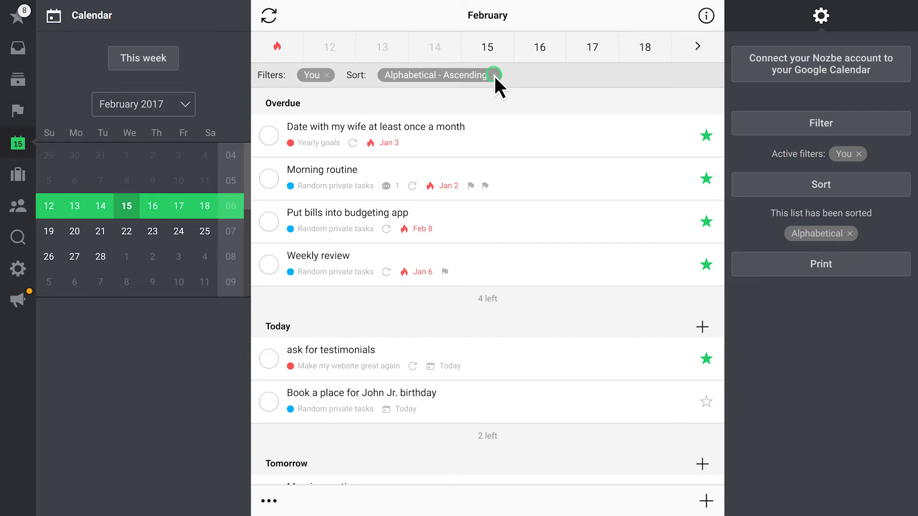
pyautogui.click(494, 75)
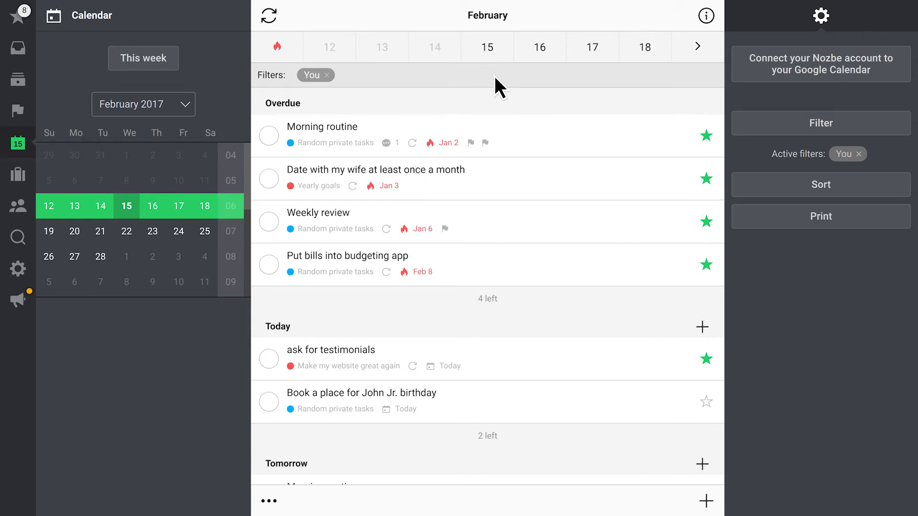
pyautogui.click(532, 403)
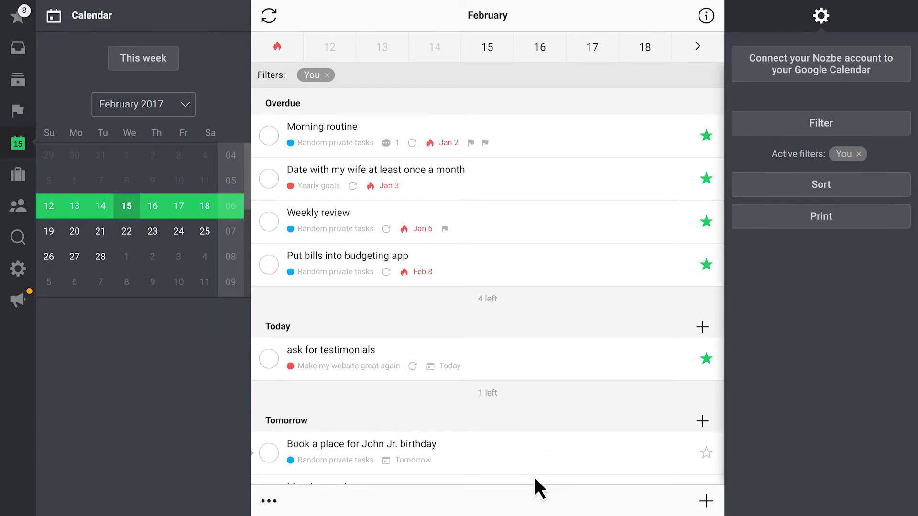
pyautogui.moveTo(588, 473)
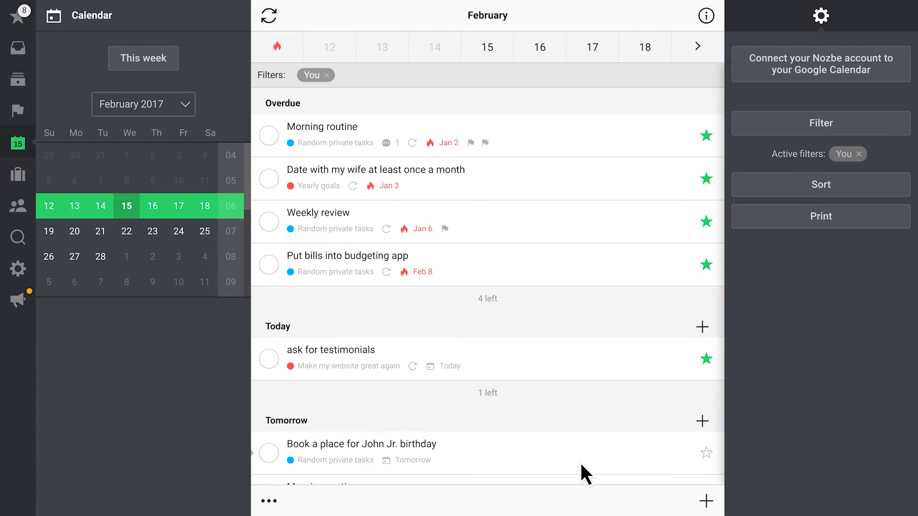
# Step: Add a 'Check mailbox #Random private tasks' task under Tomorrow
pyautogui.click(703, 421)
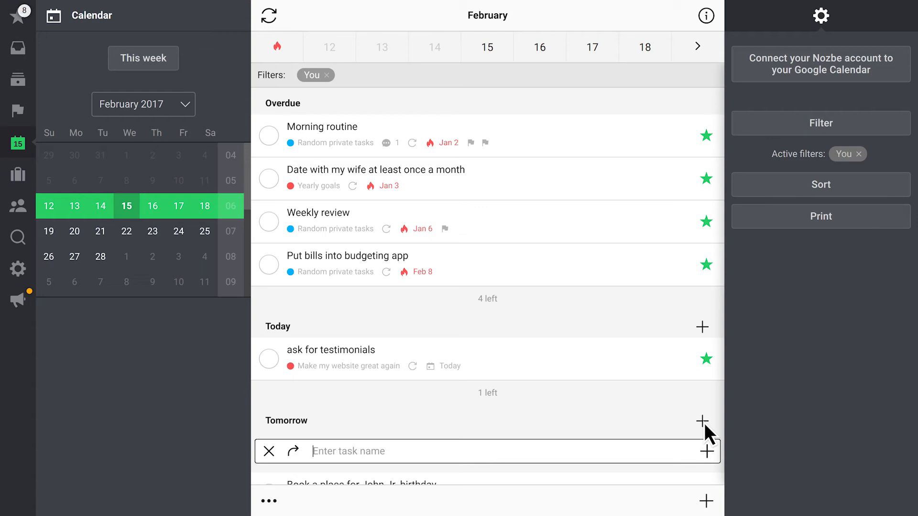
pyautogui.write('Check mailbox #Random private tasks')
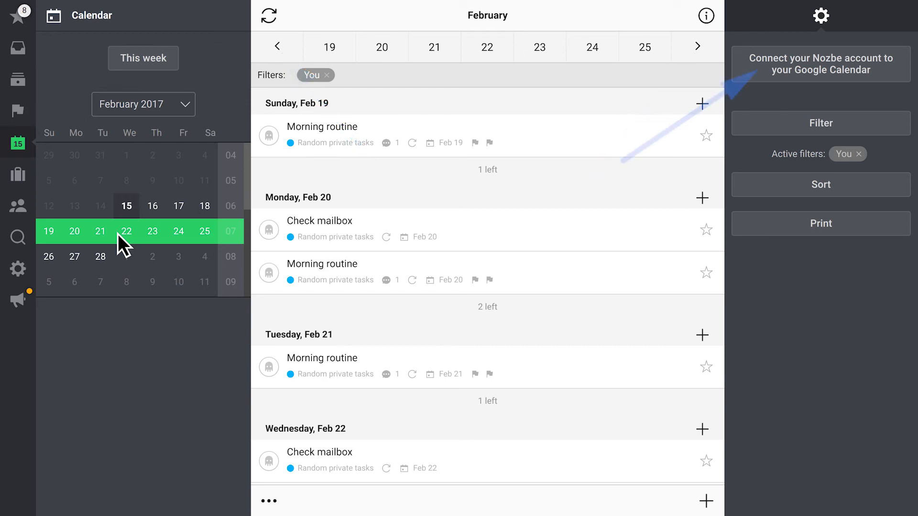
pyautogui.moveTo(49, 270)
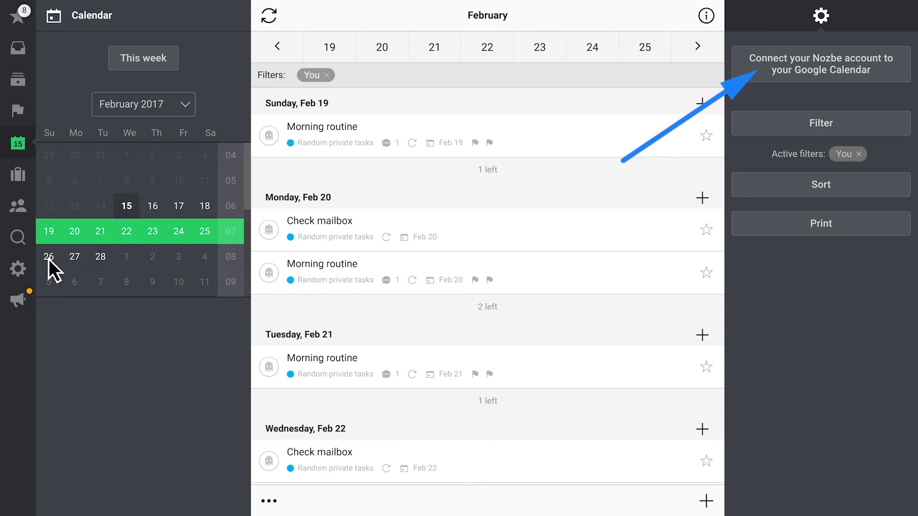
# Step: Open Settings > Integrations showing the Google Calendar sync section
pyautogui.click(18, 268)
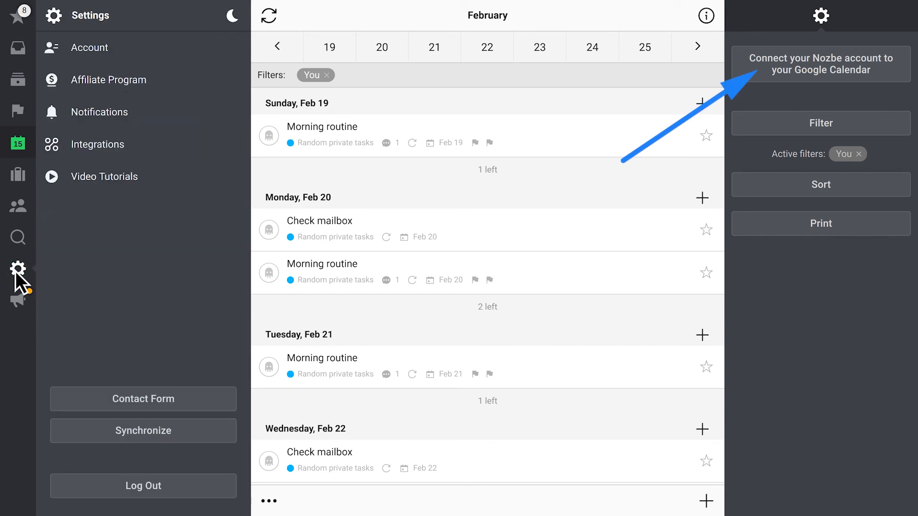
pyautogui.moveTo(126, 172)
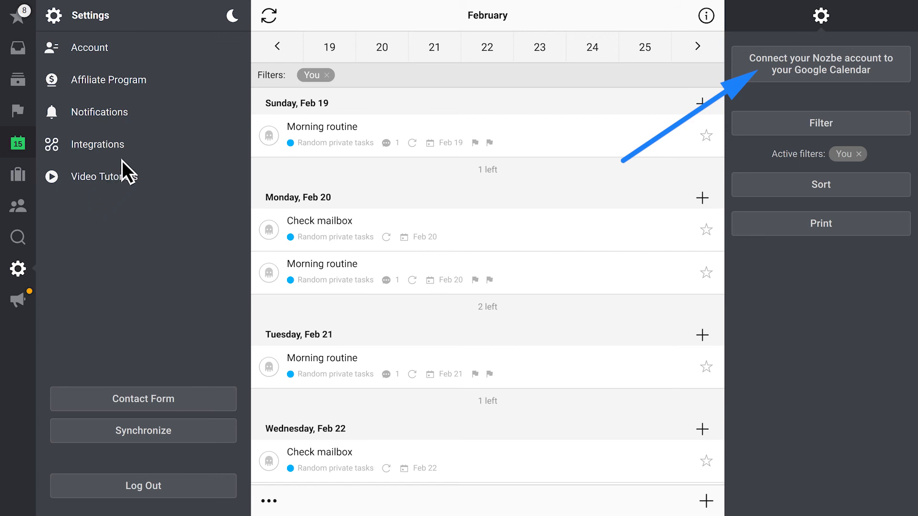
pyautogui.click(98, 143)
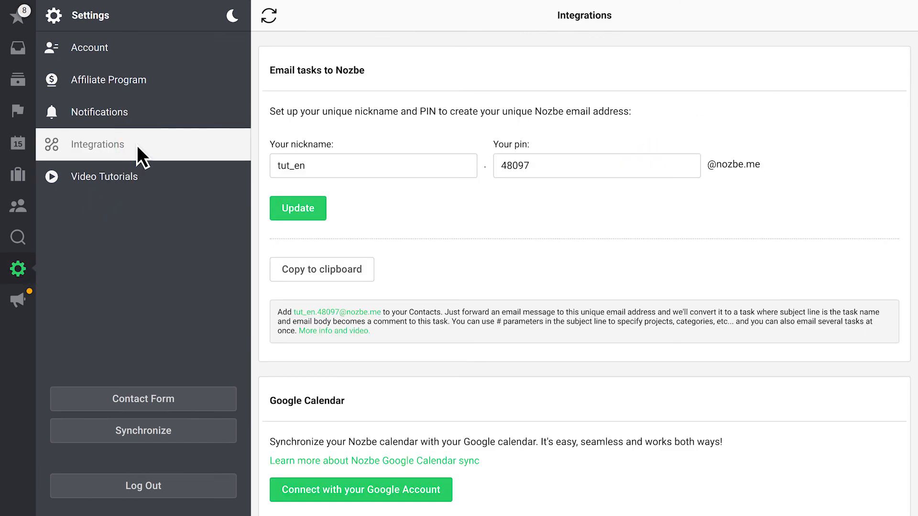